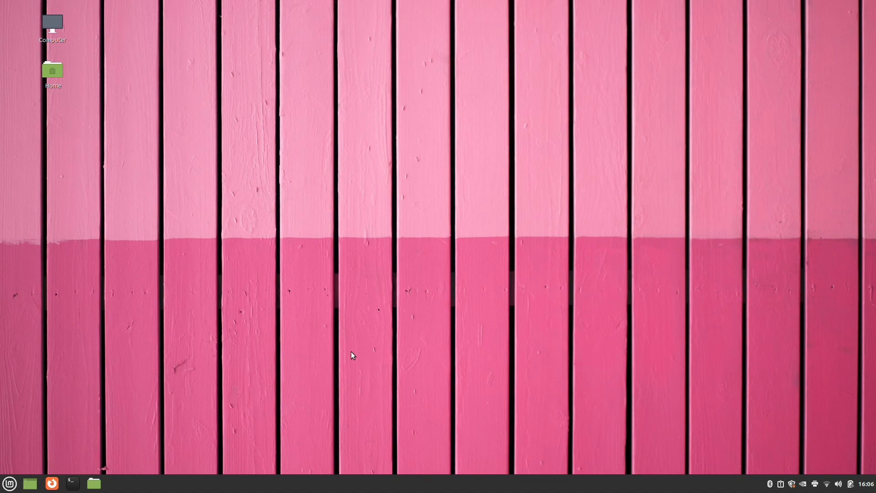
mouse_move(393, 365)
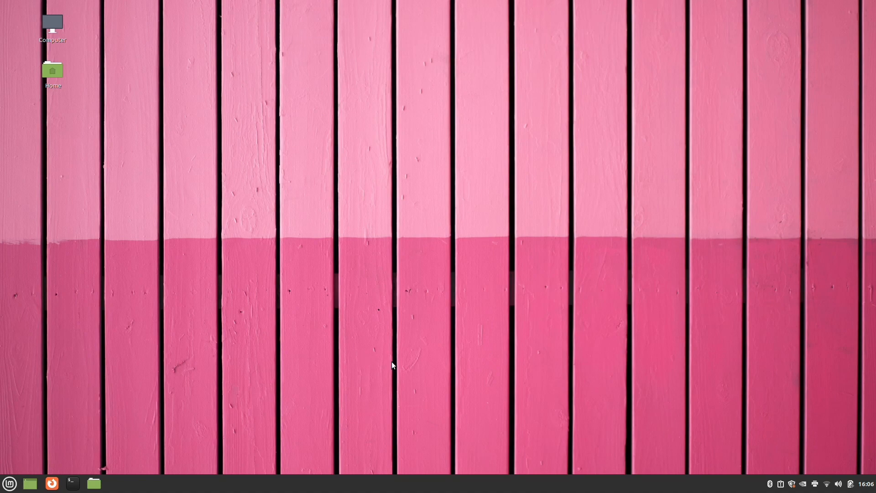
mouse_move(780, 468)
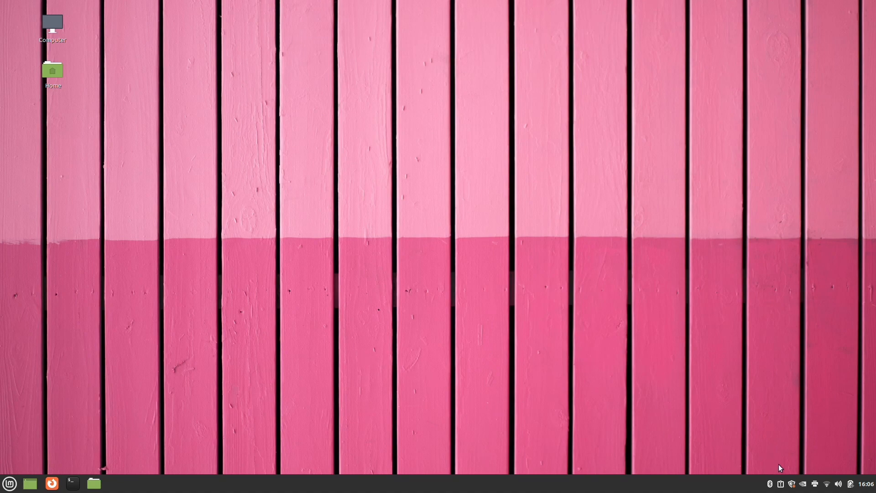
- Refresh Update Manager and install the 9 updates, accepting the extra kernel packages
click(791, 483)
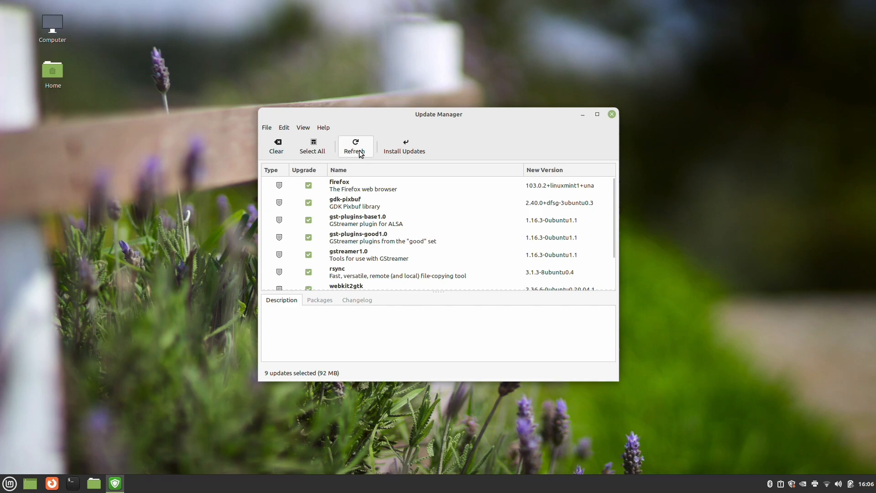
click(355, 146)
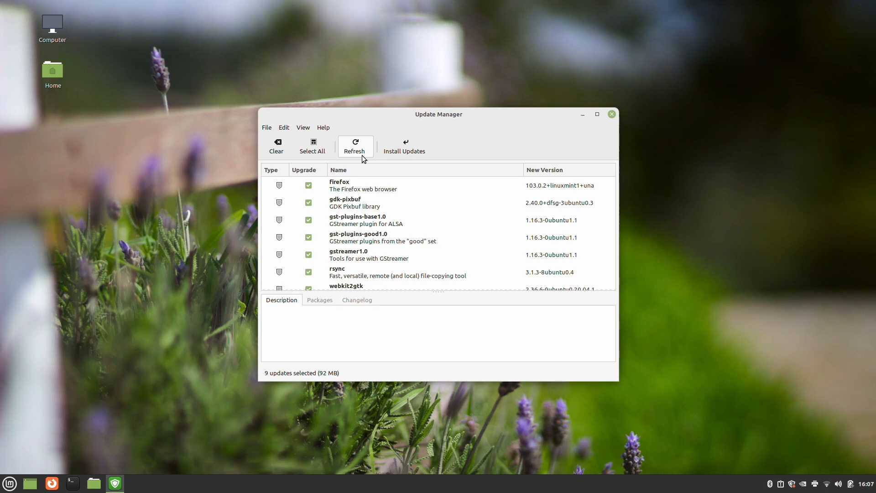
mouse_move(405, 146)
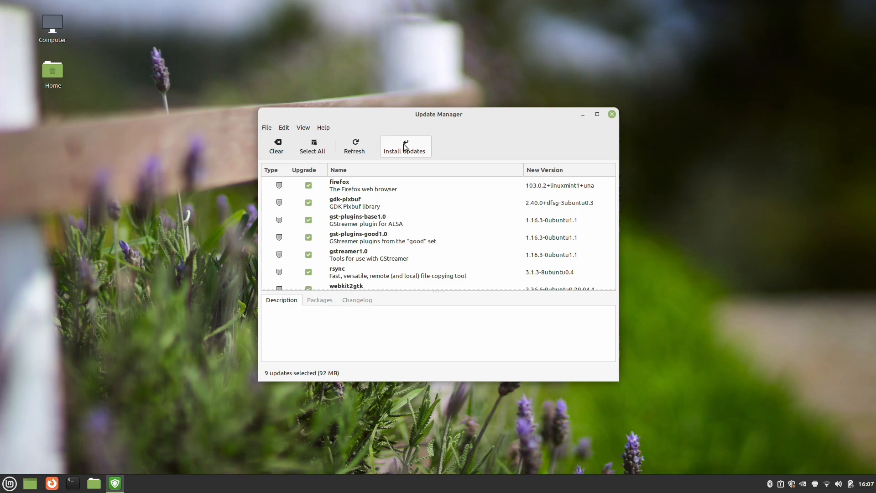
click(403, 146)
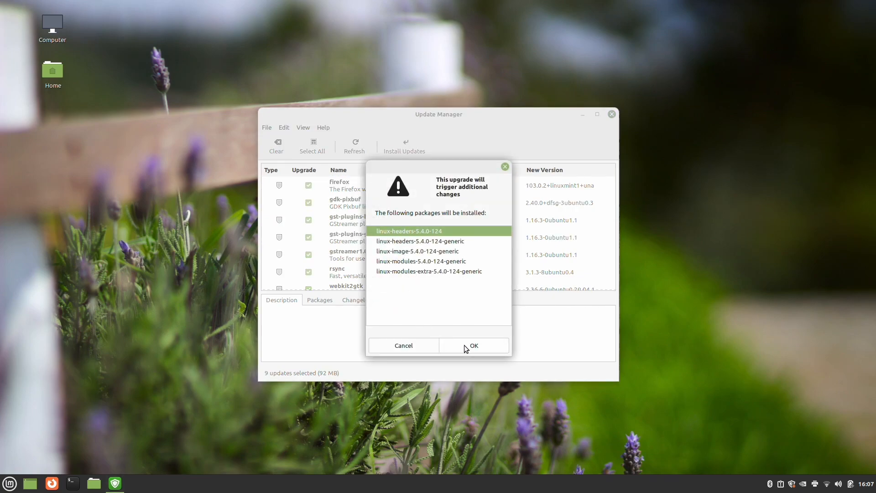
click(472, 346)
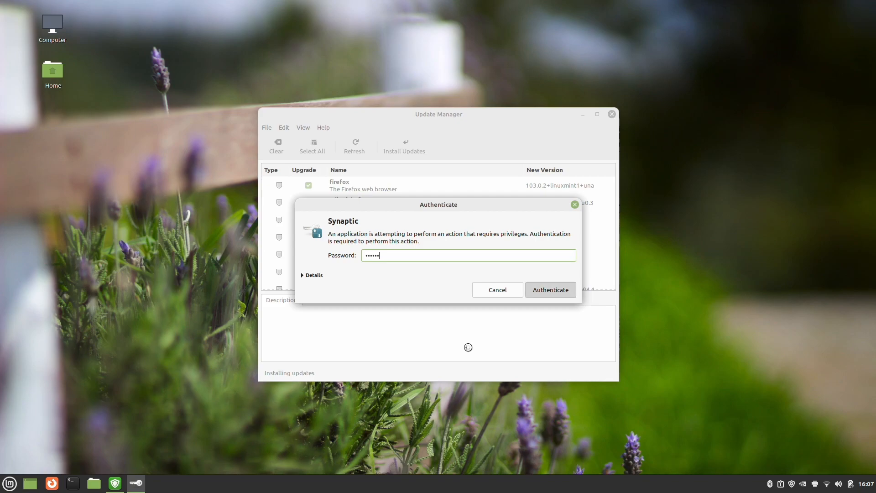
- Authenticate the update installation and wait for 'Your system is up to date'
click(550, 289)
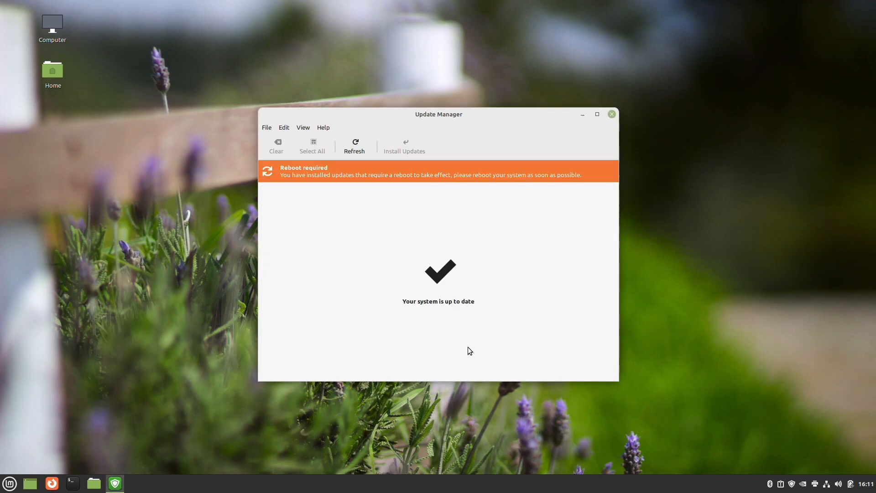
mouse_move(390, 285)
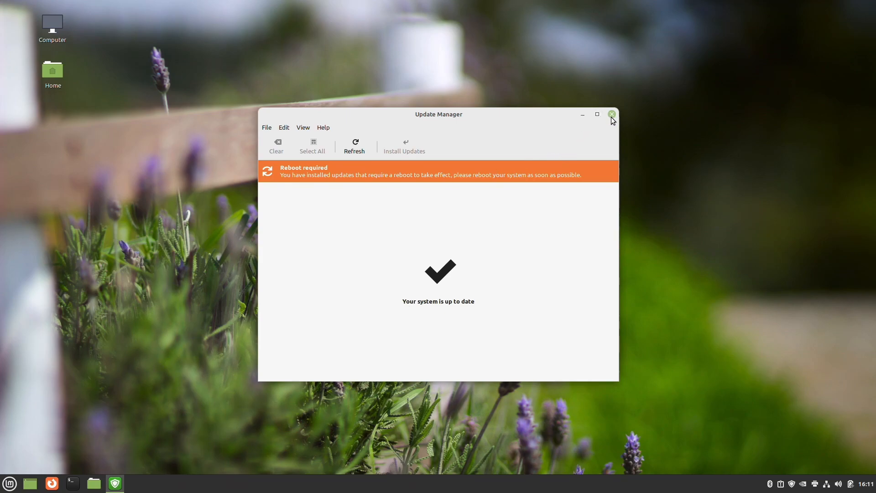
- Close Update Manager and restart the computer from the Menu's power options
click(610, 114)
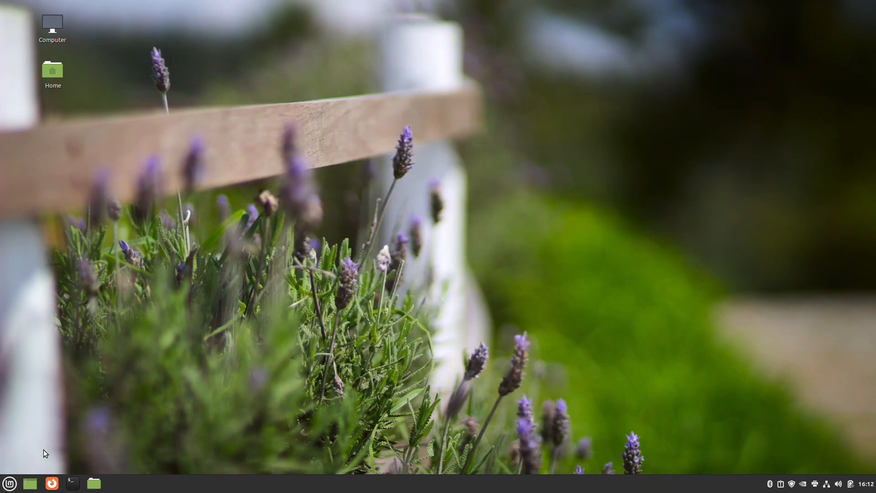
click(10, 483)
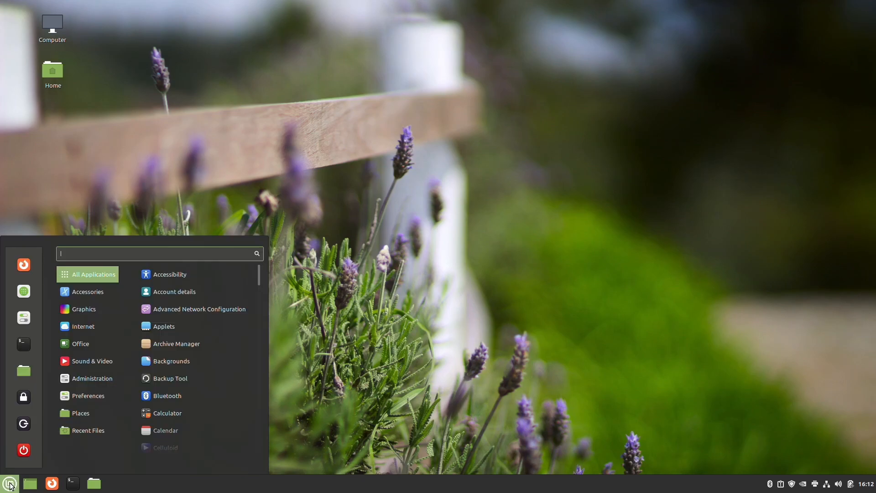
click(23, 449)
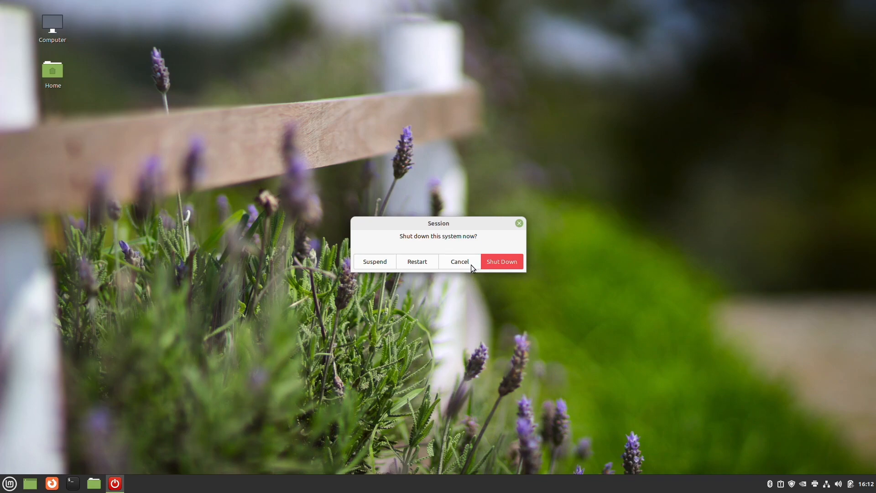
mouse_move(419, 267)
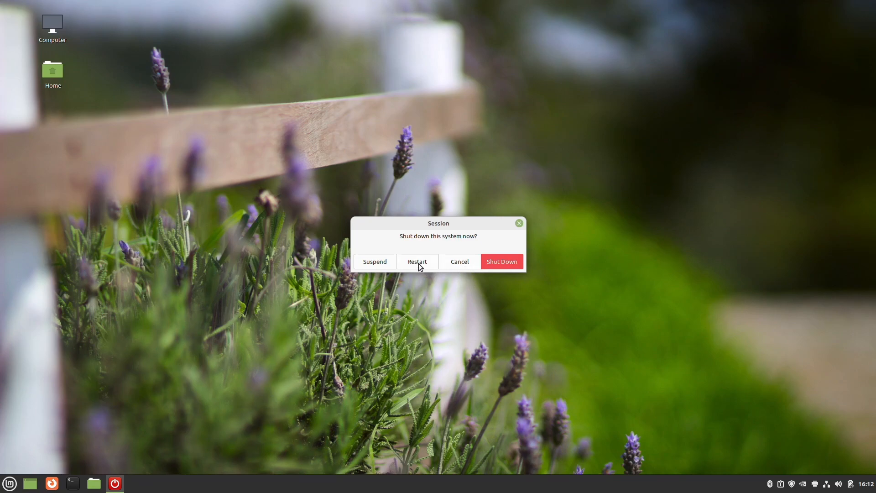
click(459, 261)
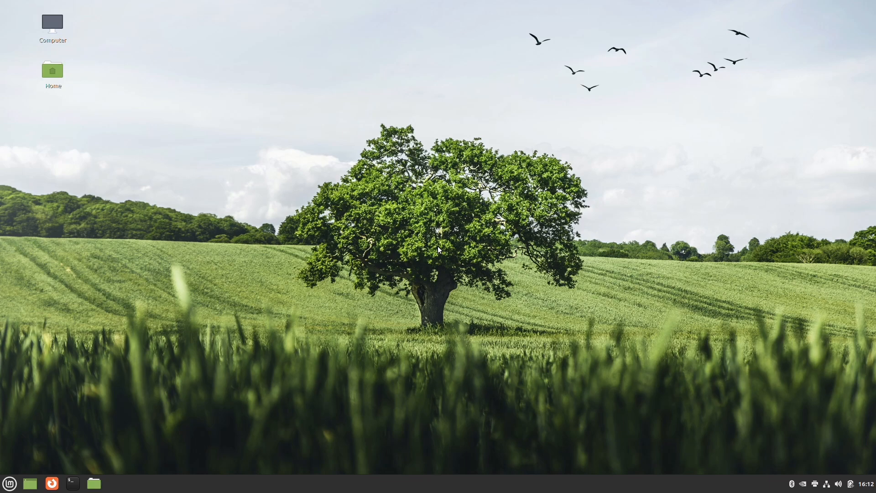
mouse_move(83, 461)
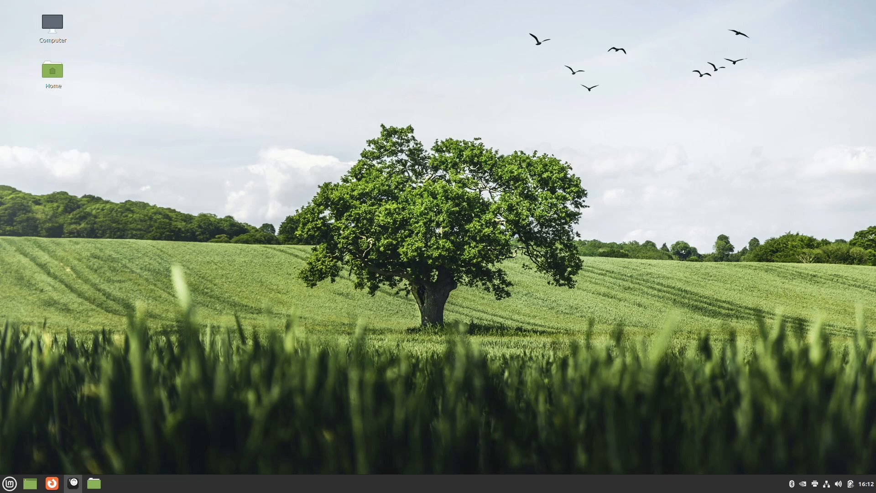
- Run 'apt update' with sudo in a new Terminal window
click(72, 483)
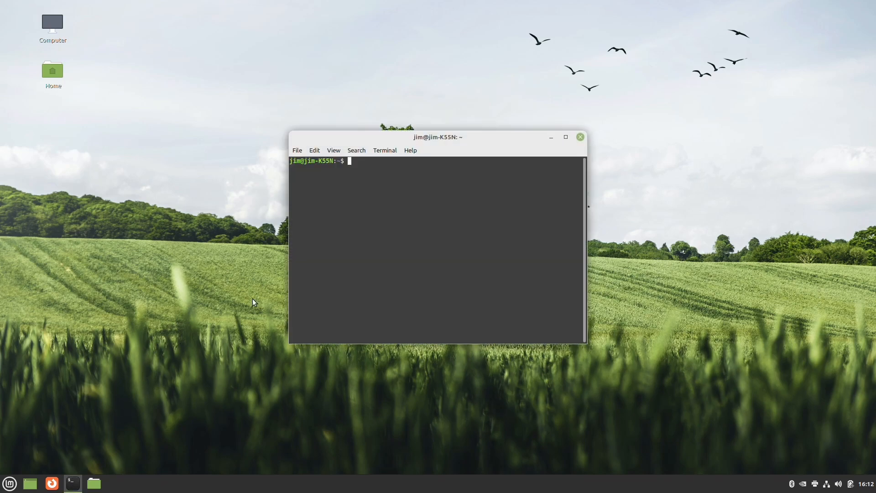
mouse_move(346, 281)
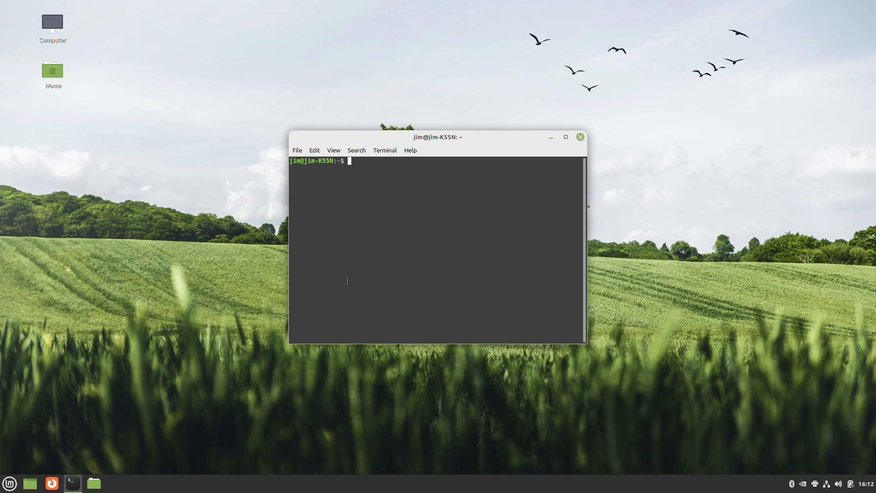
text(ap)
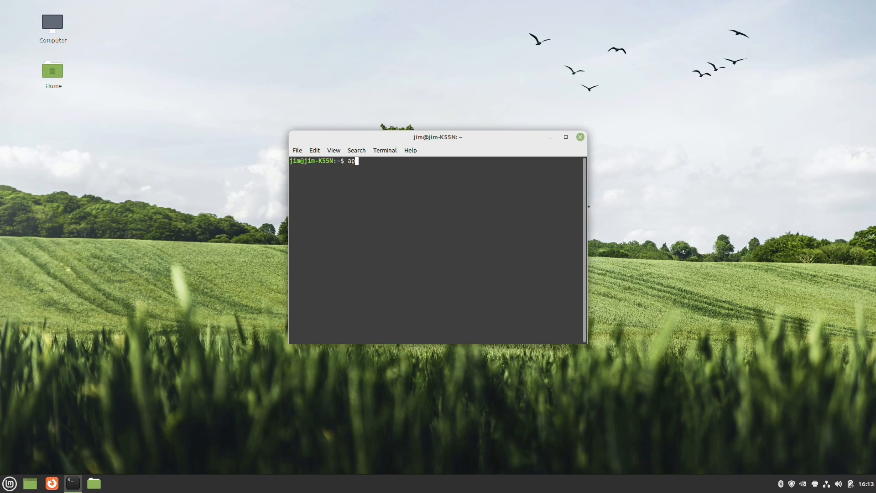
text(t ud)
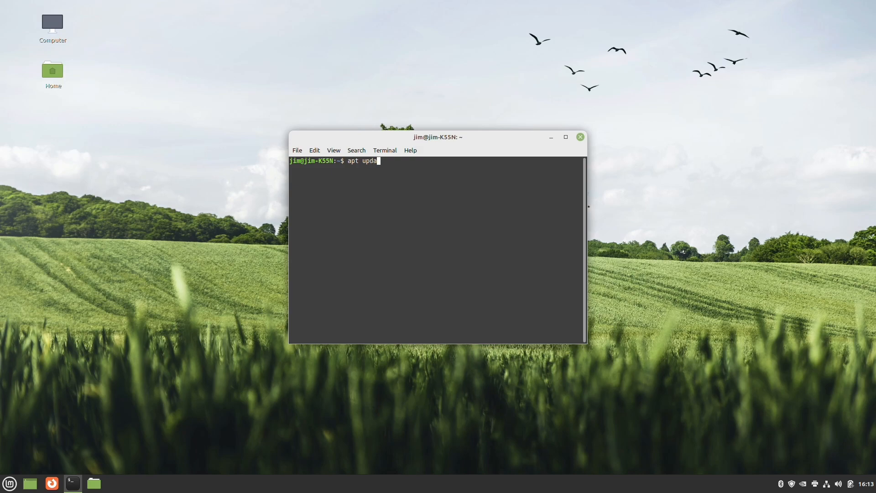
text(te)
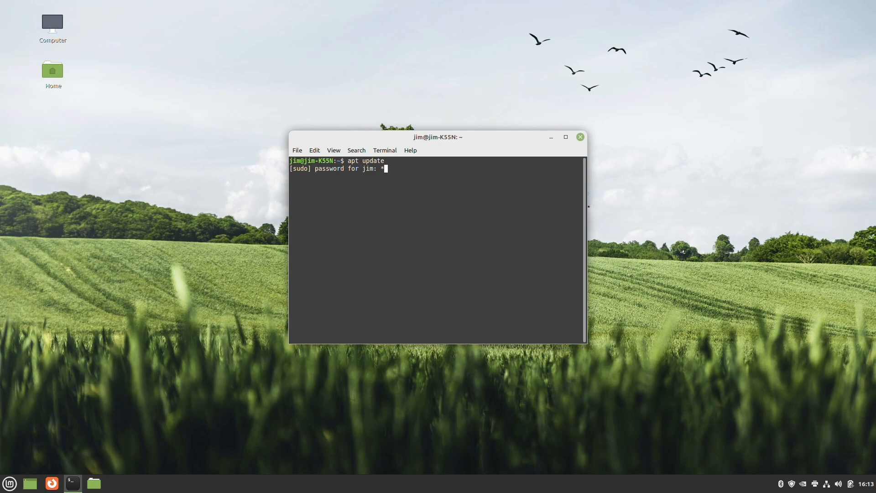
key(Return)
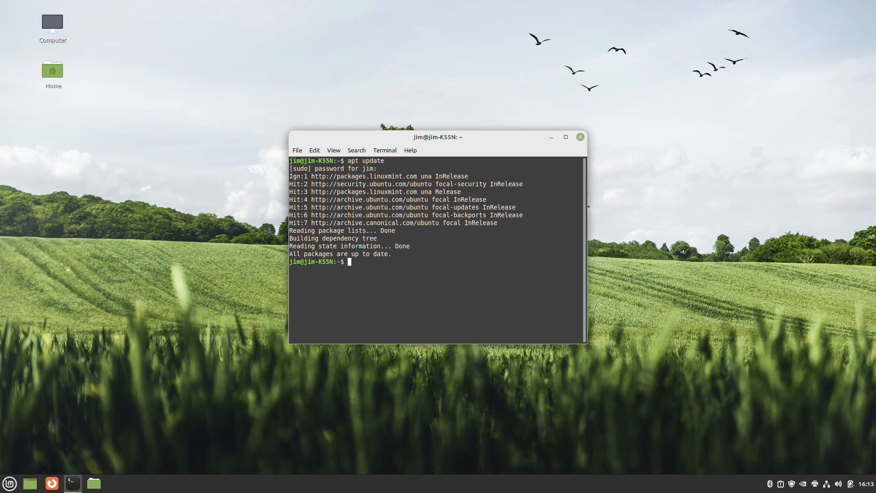
- Run 'apt install mintupgrade' and confirm with y to install it and its dependencies
text(apt inst)
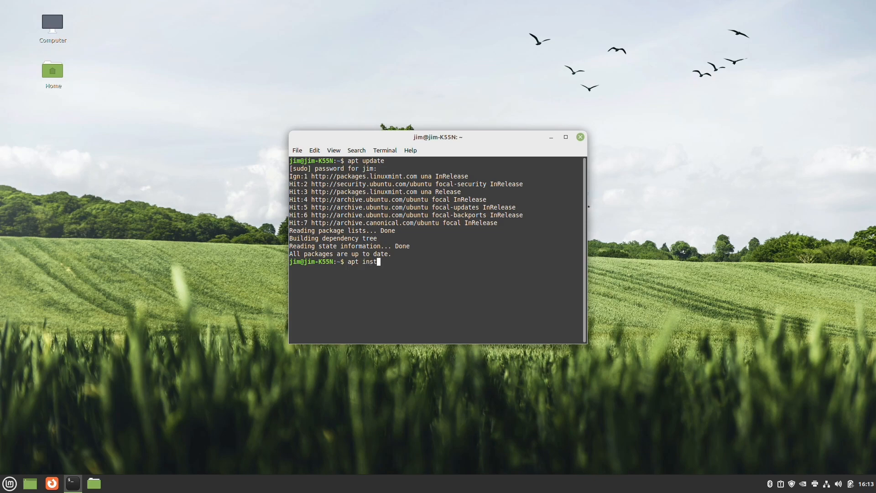
text(all)
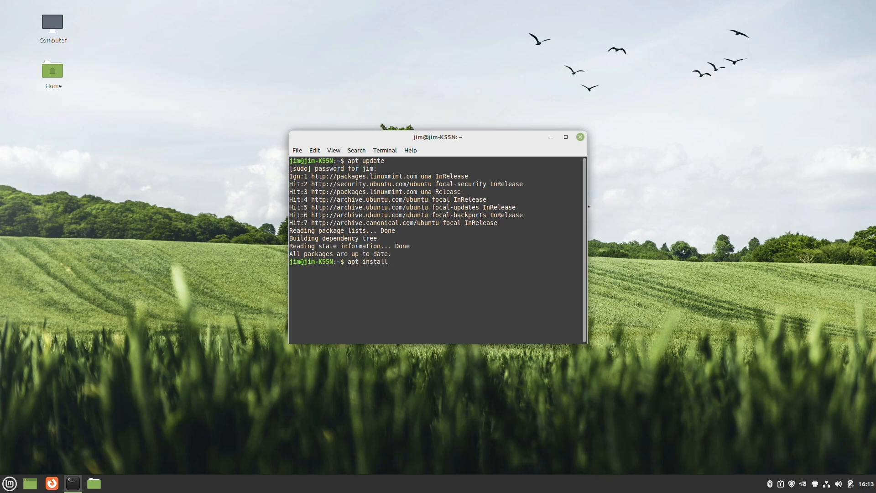
text(mintup)
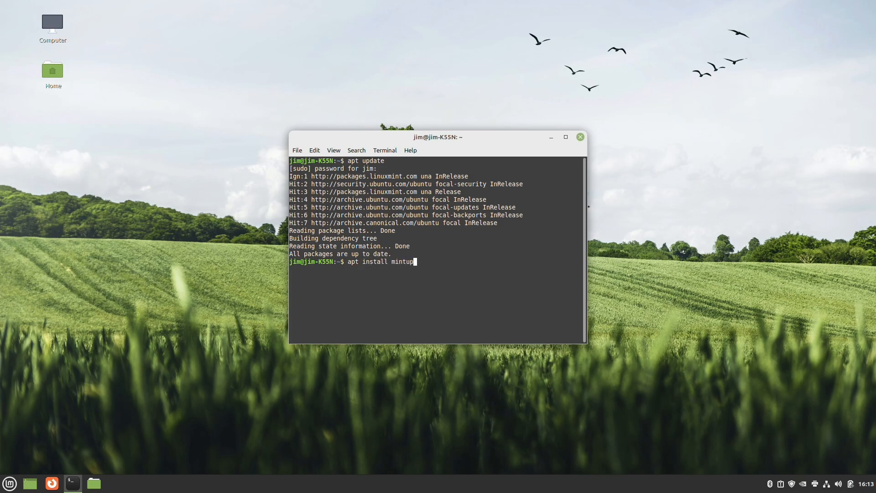
text(grade)
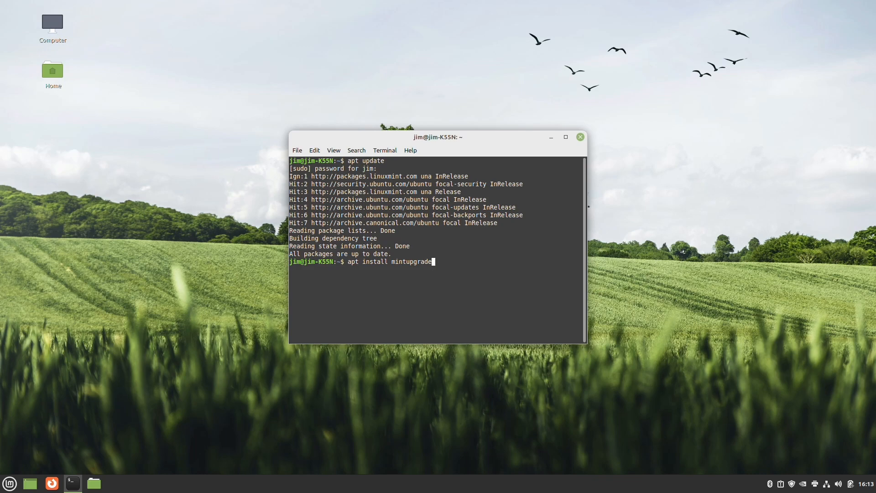
key(Return)
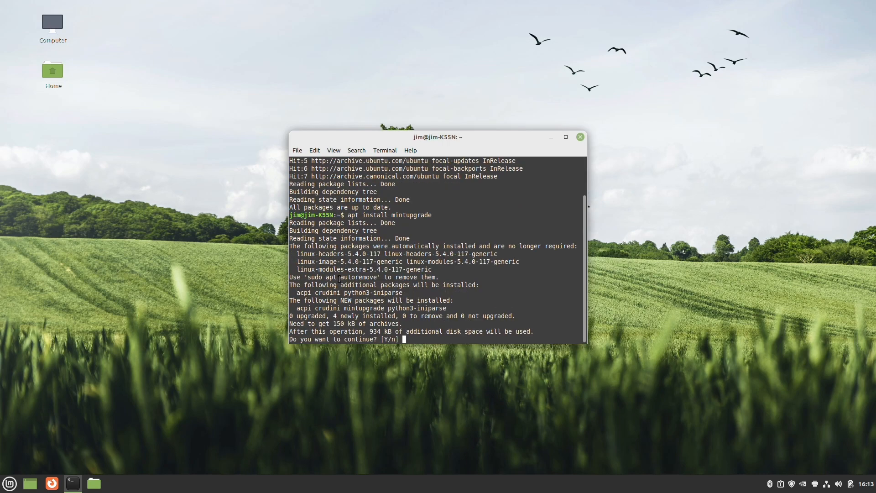
text(y)
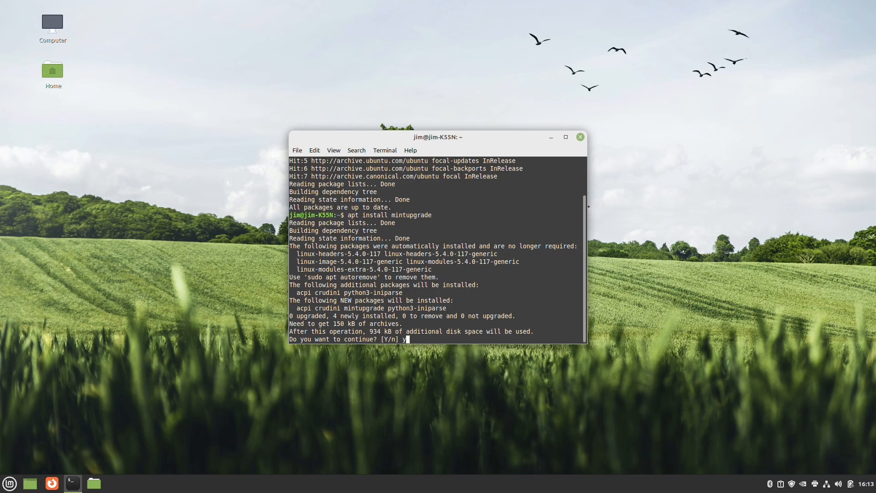
key(Return)
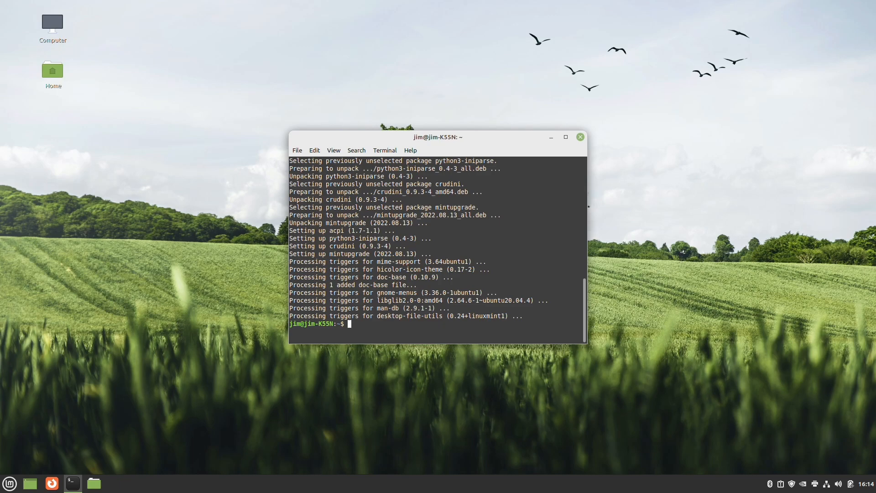
- Run 'sudo mintupgrade' and authorize it to open the Upgrade Tool
text(sudo)
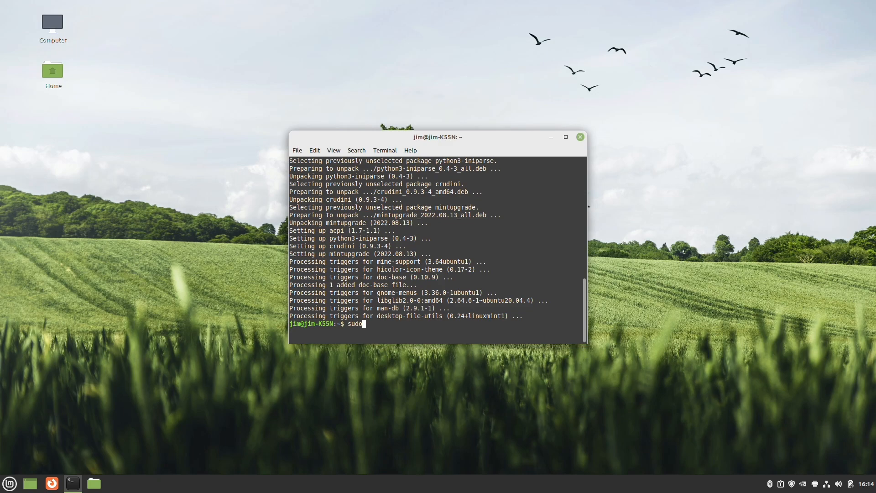
text(m)
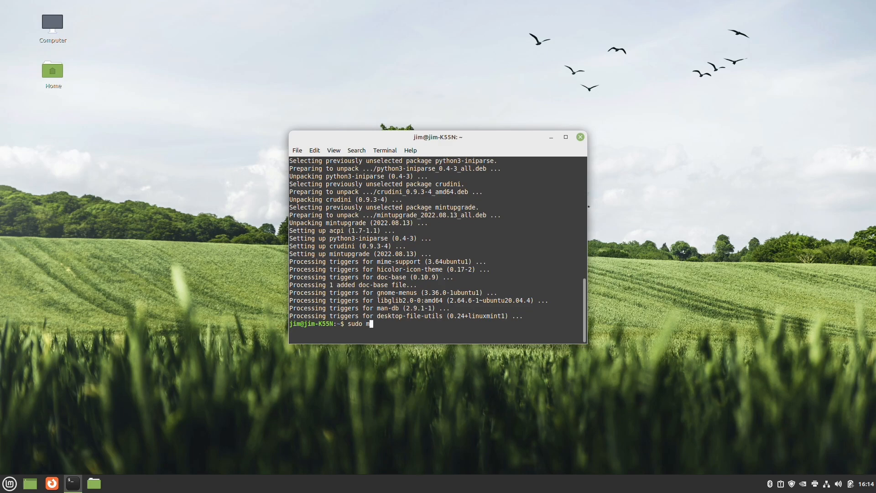
text(int)
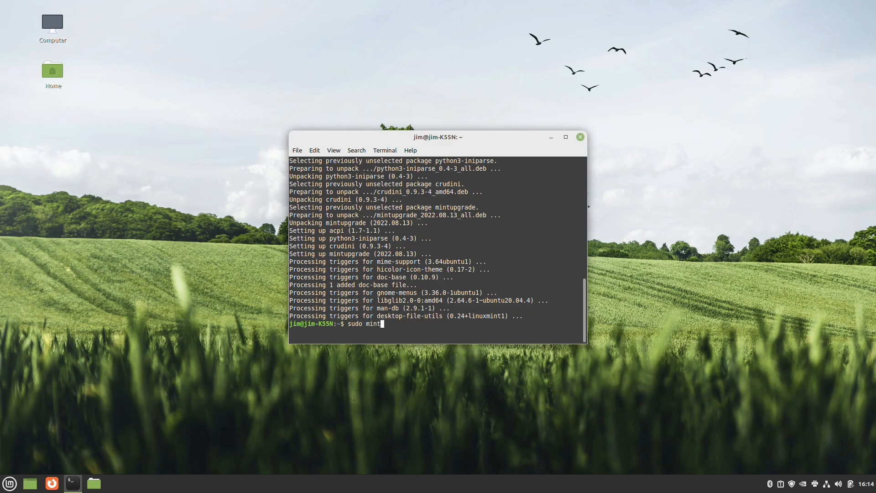
text(upgrade)
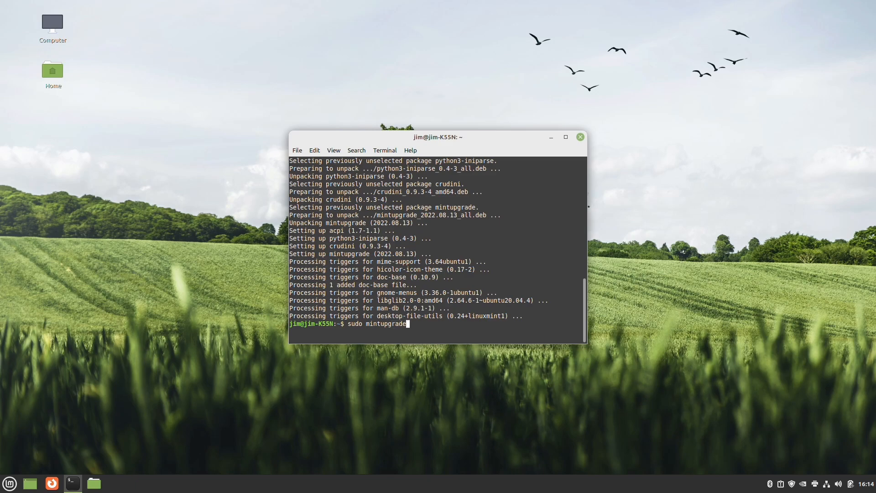
key(Return)
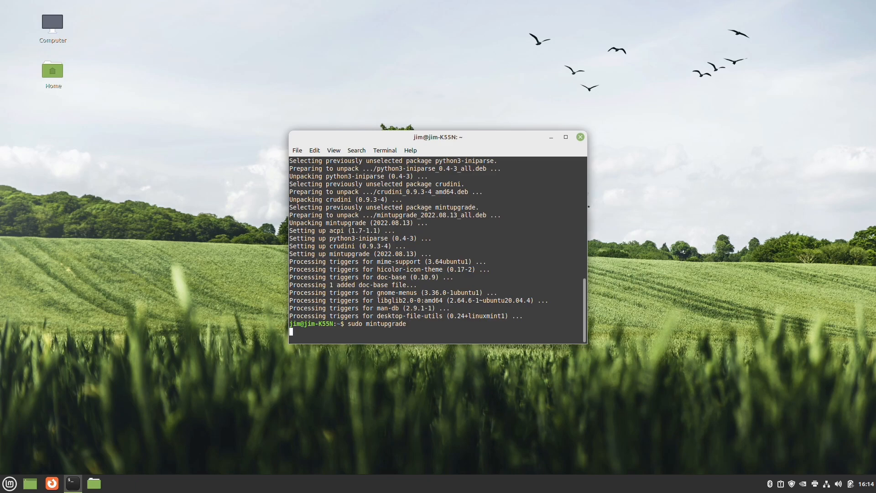
key(Return)
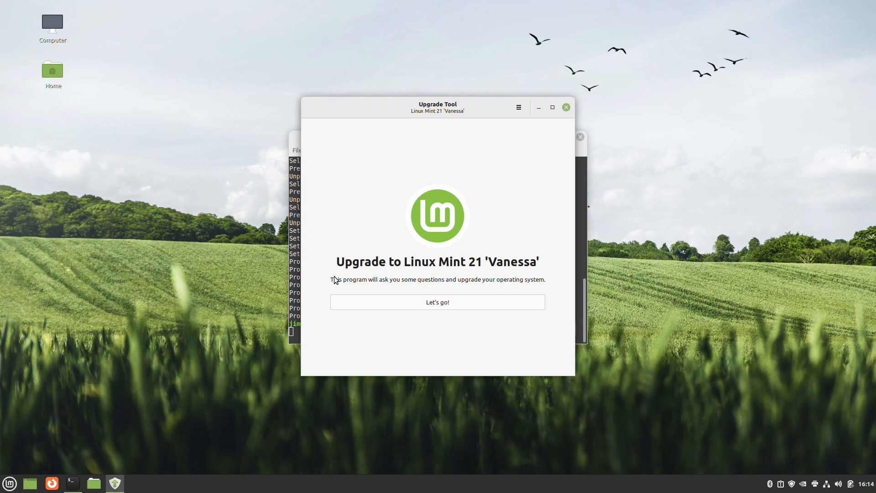
- Start the upgrade walkthrough, acknowledge Phase 1: Preparation, and move the window aside
click(437, 301)
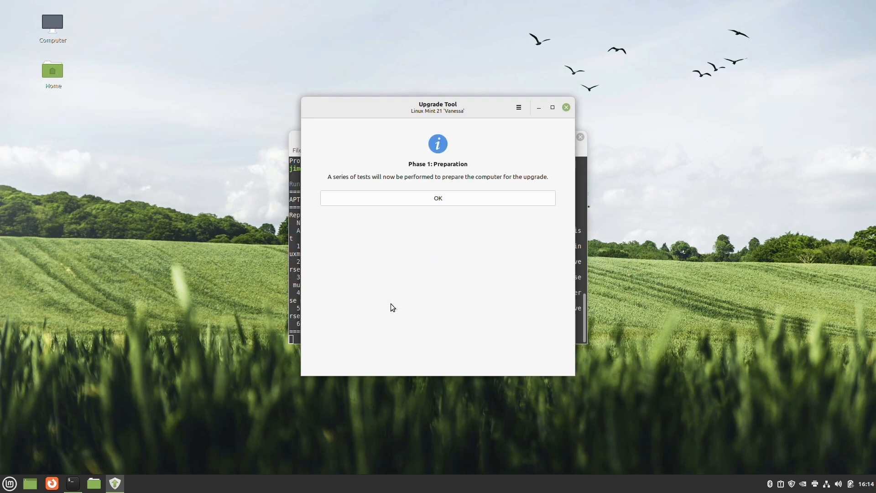
mouse_move(420, 220)
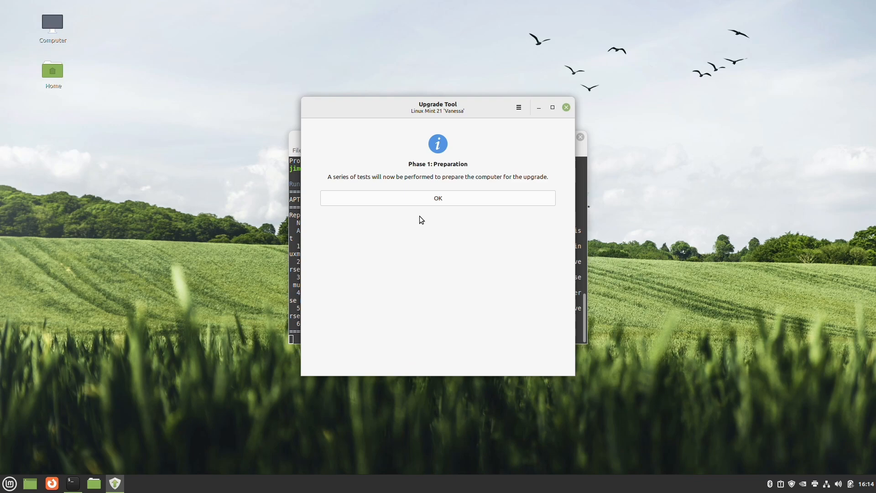
click(438, 198)
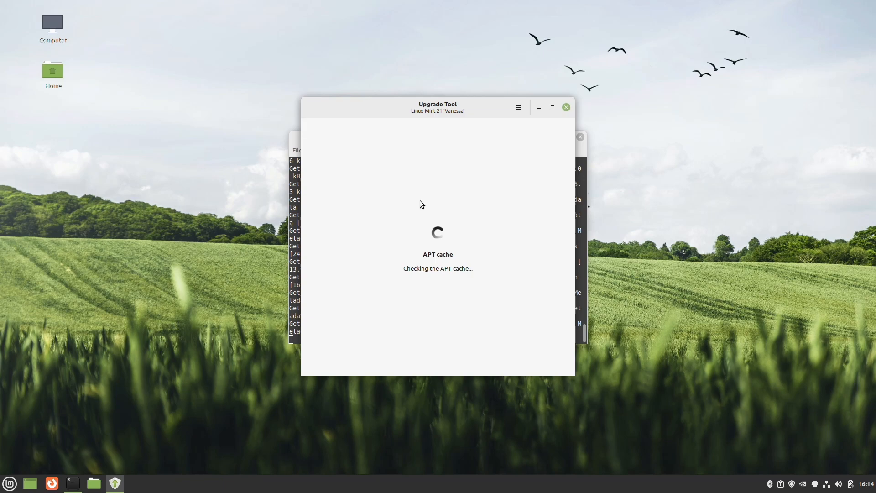
mouse_move(438, 107)
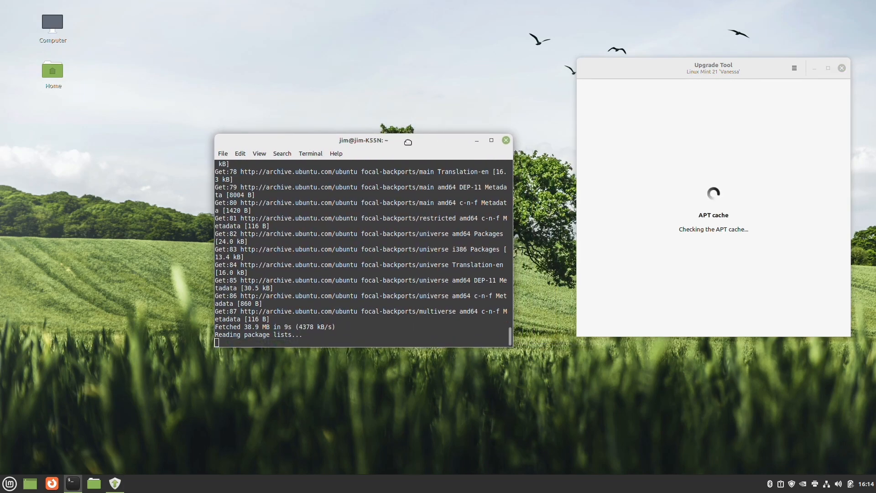
drag(362, 140, 287, 123)
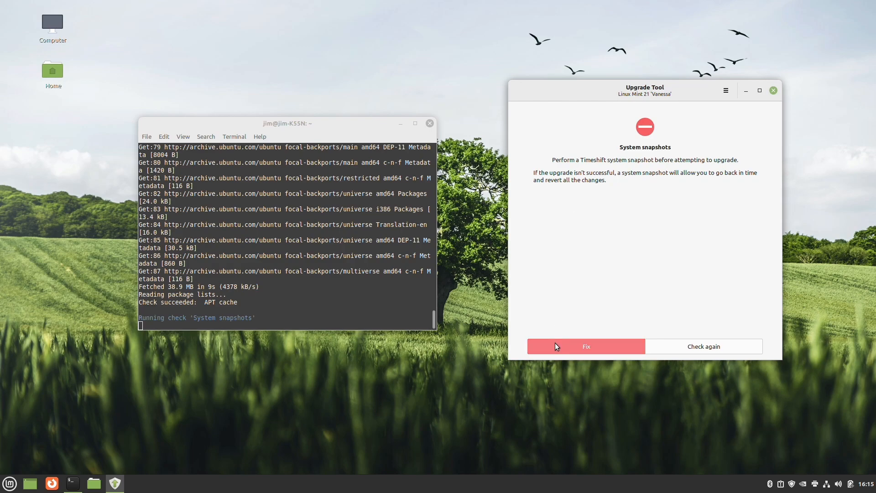
- Open Timeshift via Fix and delete the three oldest snapshots, 2021-12-14 through 2022-06-12
click(585, 346)
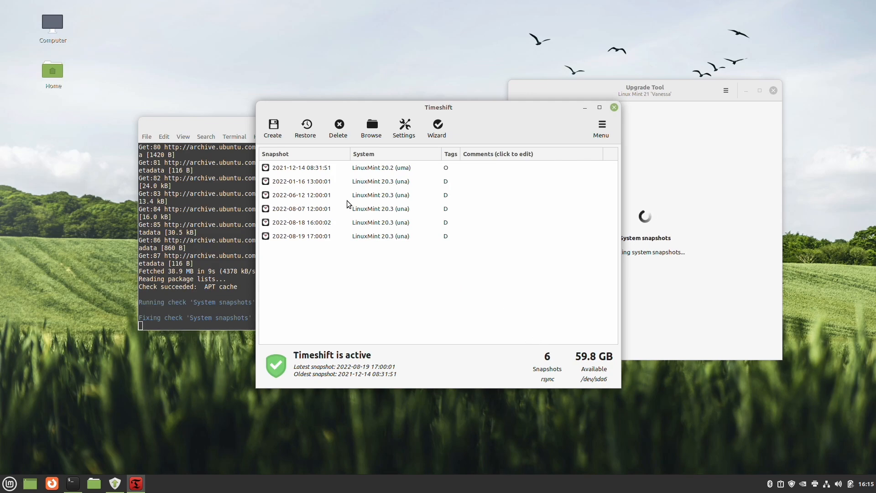
mouse_move(326, 173)
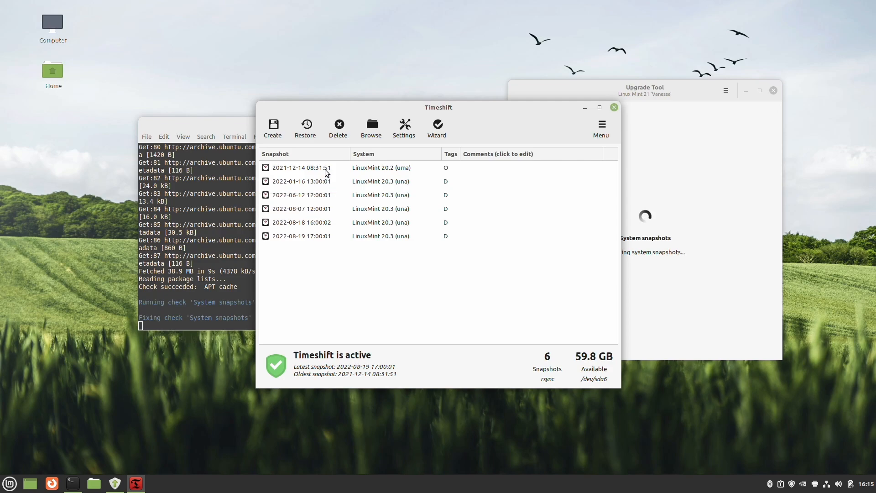
click(302, 167)
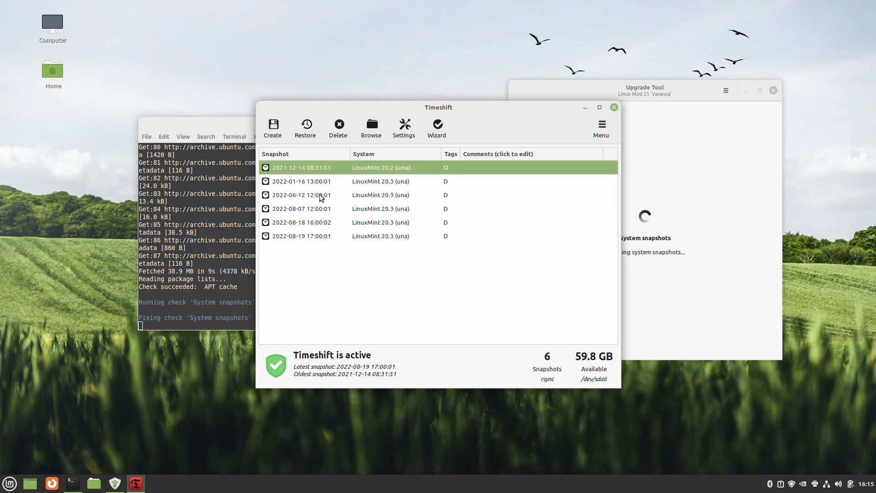
click(302, 194)
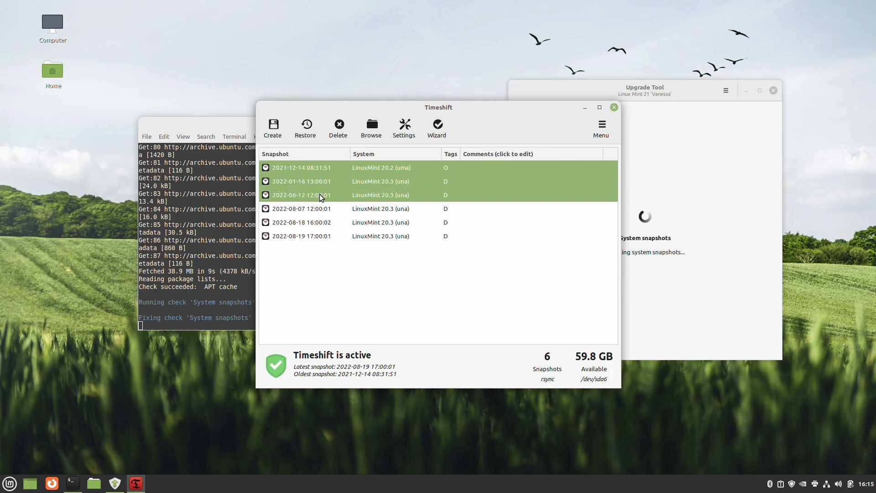
mouse_move(337, 127)
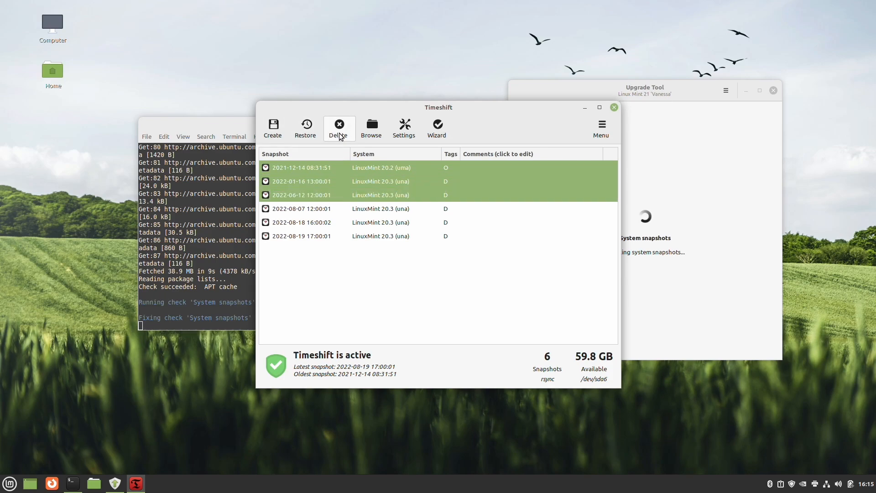
click(338, 128)
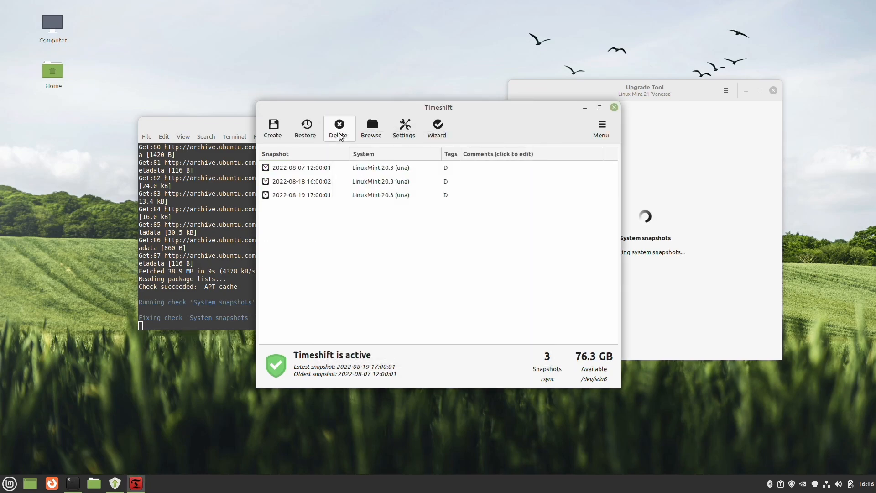
mouse_move(272, 127)
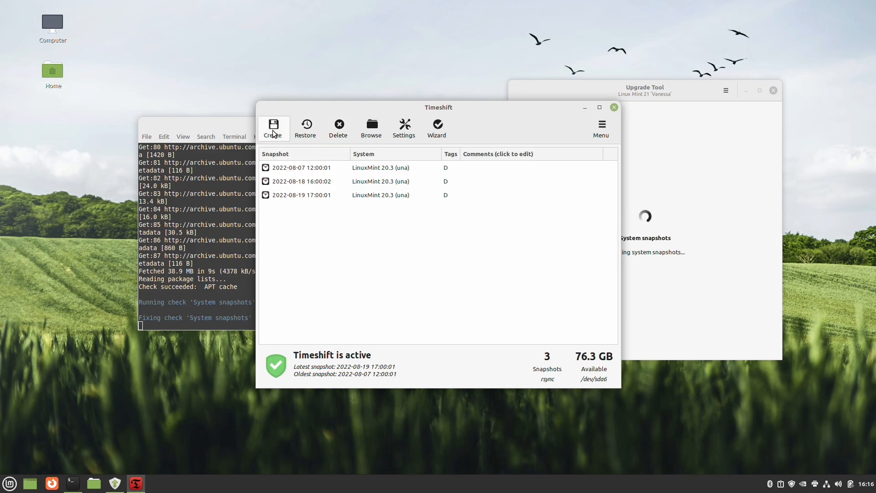
- Create a new Timeshift snapshot, dismiss the completion window, and close Timeshift
click(272, 127)
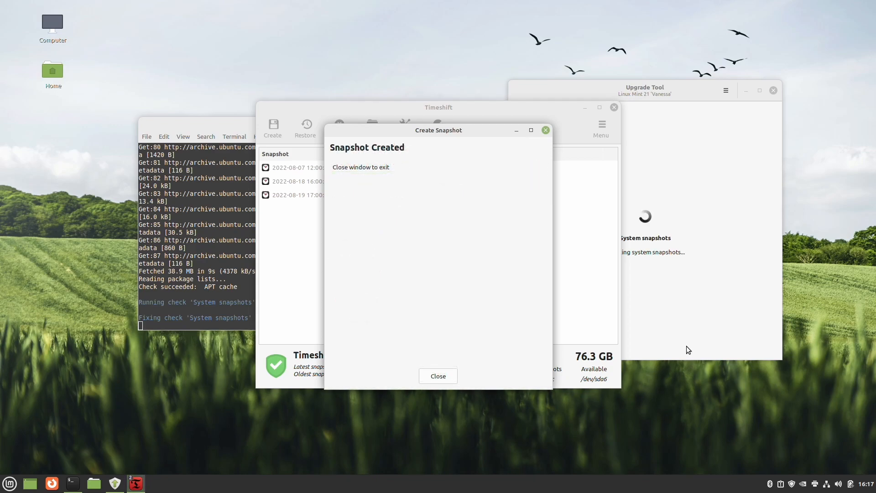
click(437, 375)
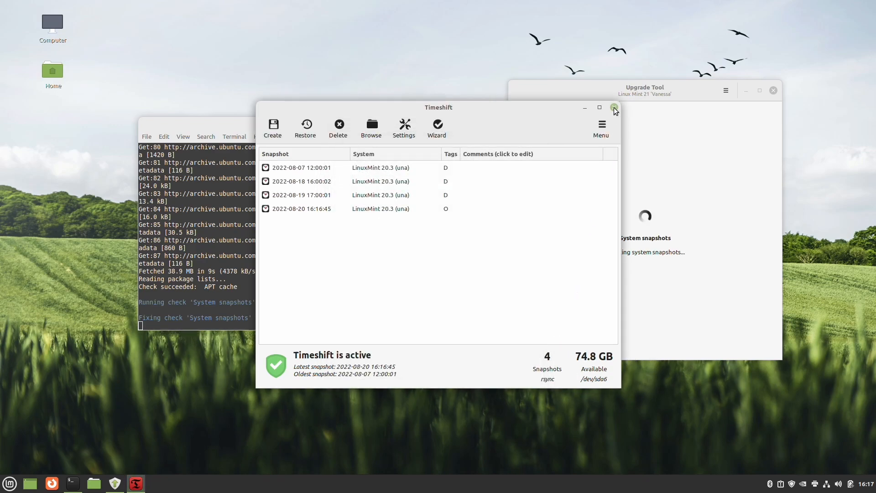
click(613, 107)
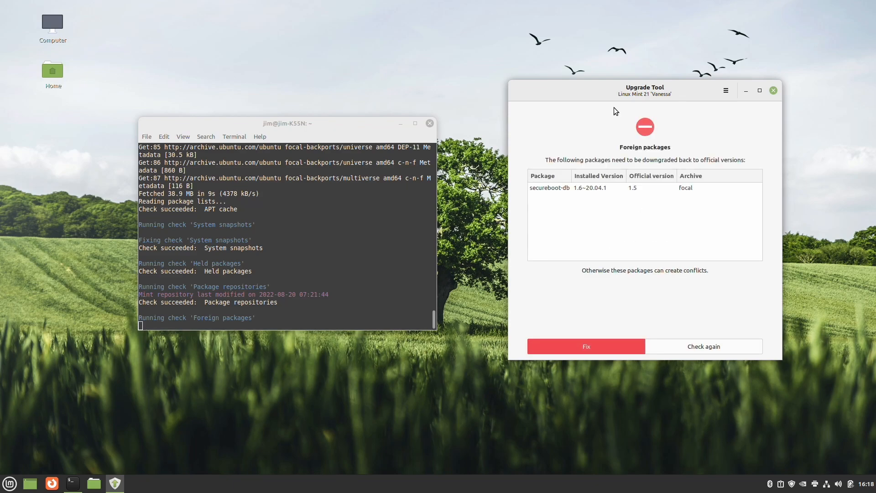
mouse_move(581, 190)
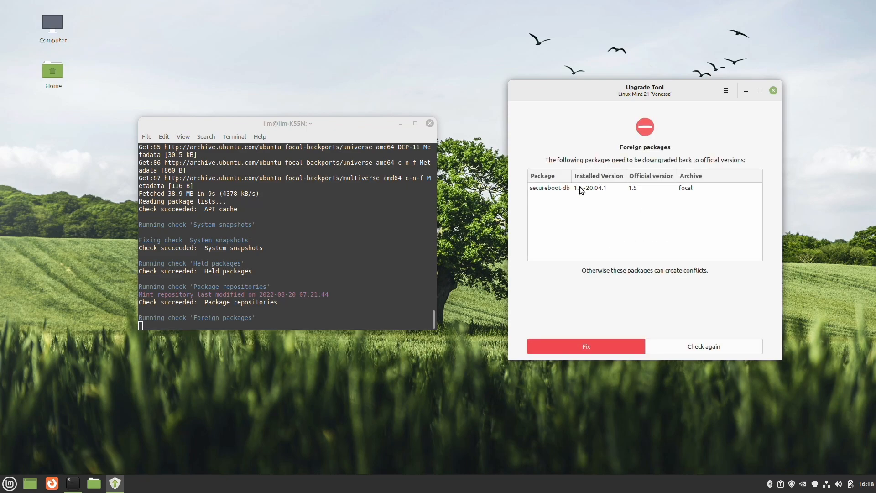
mouse_move(570, 249)
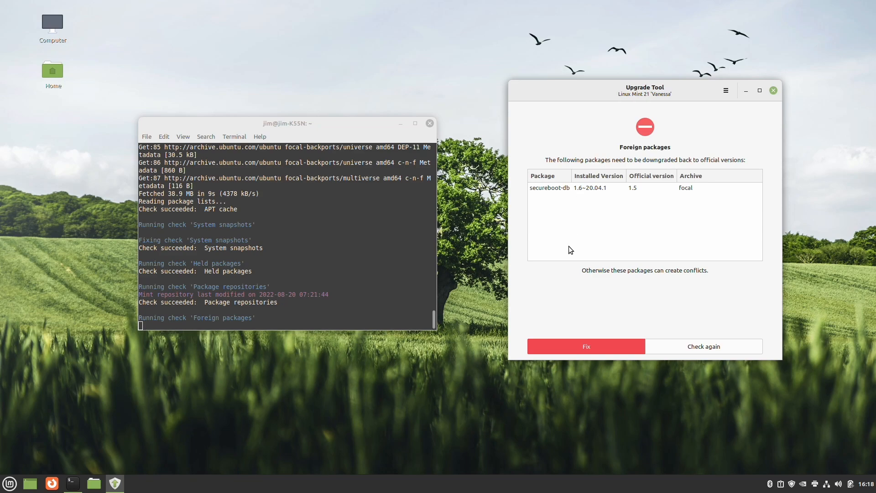
mouse_move(574, 322)
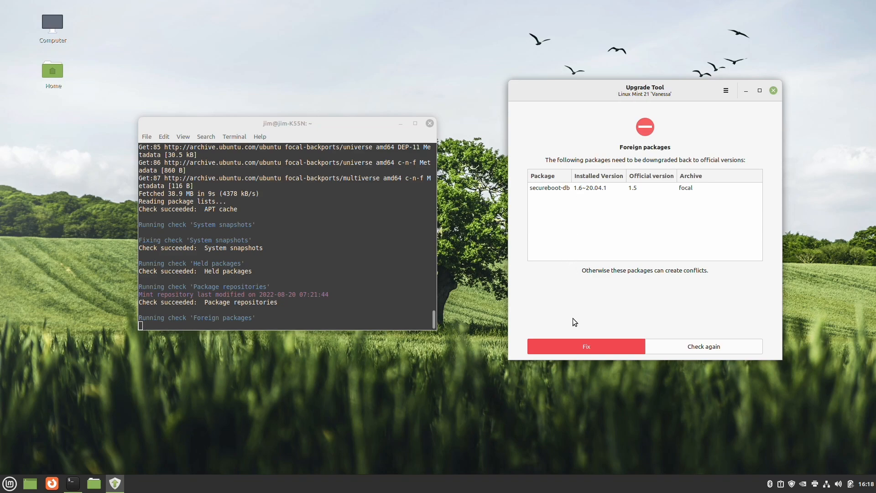
- Apply the Fix on the Foreign packages screen to downgrade secureboot-db
click(585, 346)
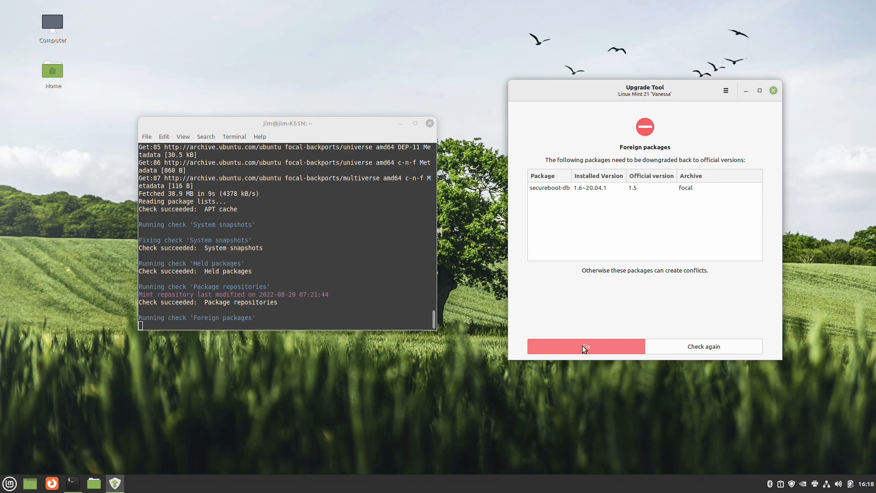
click(585, 346)
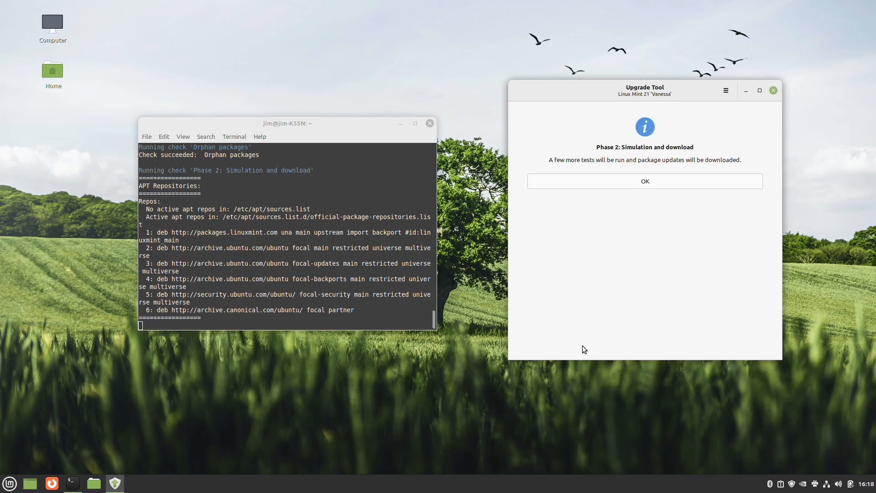
mouse_move(631, 187)
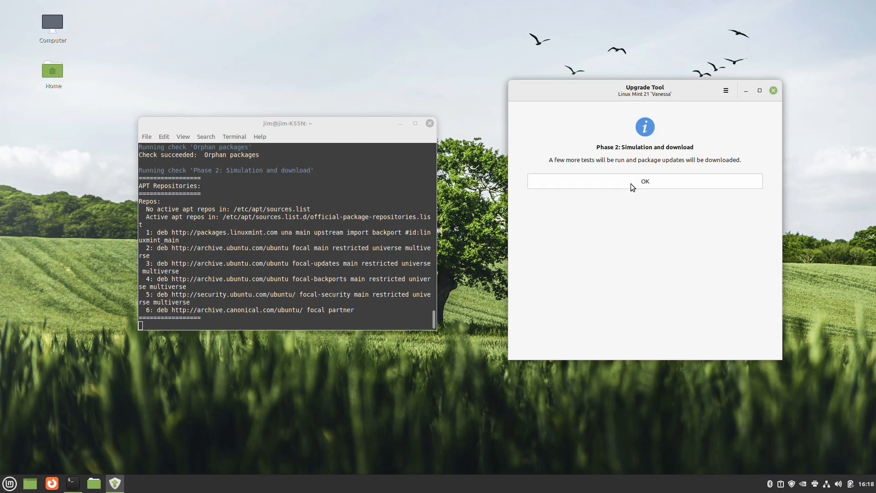
- Run the upgrade simulation, then accept its changes to download the 2.1 GB of packages
click(644, 181)
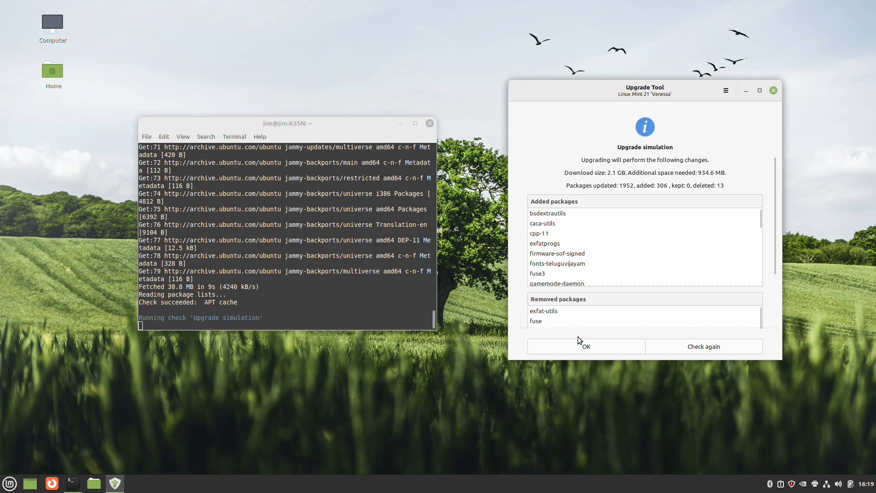
click(585, 346)
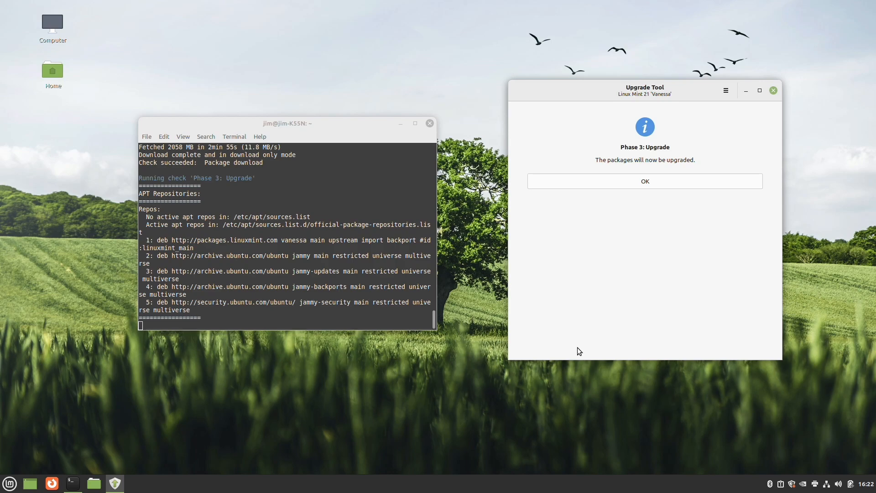
mouse_move(632, 288)
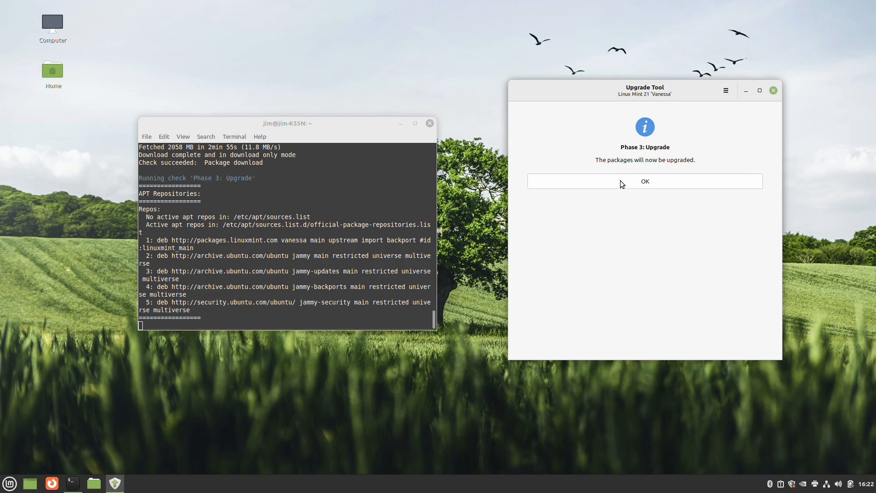
- Start Phase 3 to upgrade the installed packages to Linux Mint 21
click(644, 180)
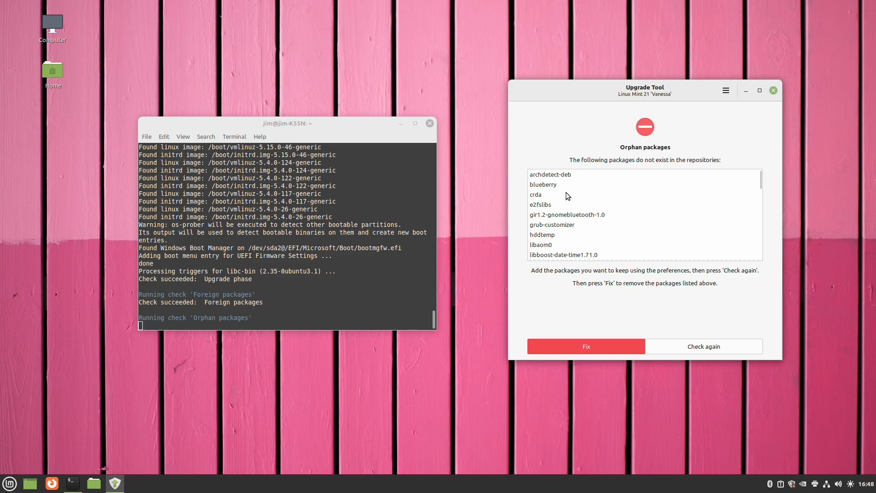
mouse_move(580, 234)
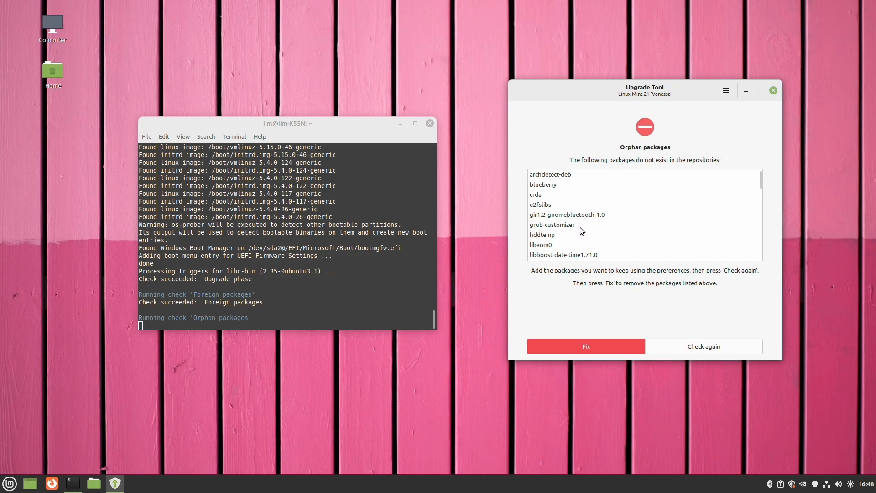
mouse_move(586, 266)
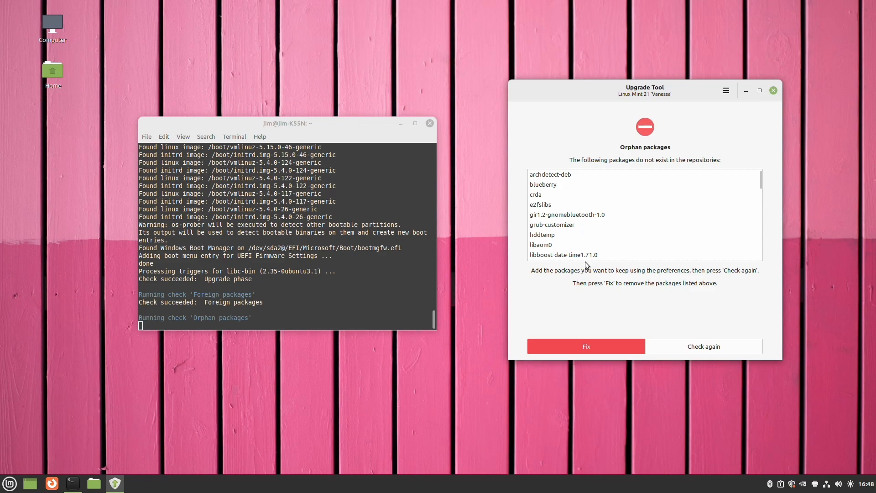
- Fix the orphan packages by removing them so the tool reports a successful upgrade
click(584, 346)
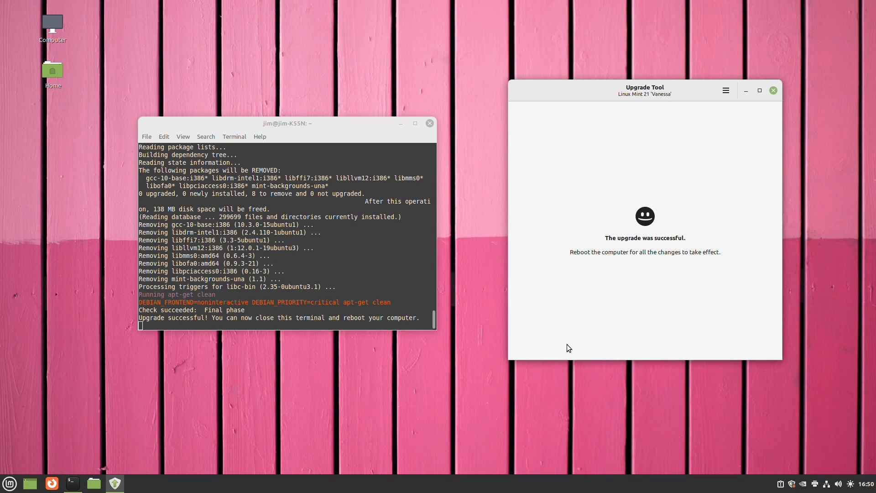
mouse_move(555, 346)
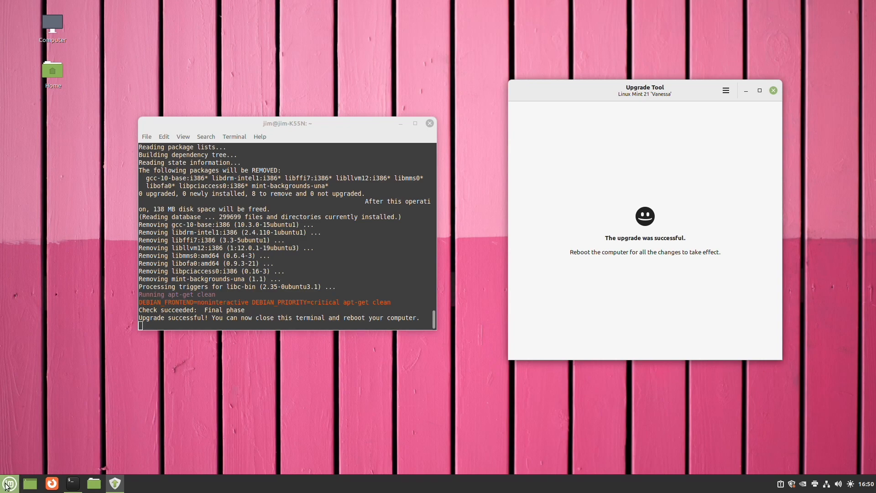
click(9, 483)
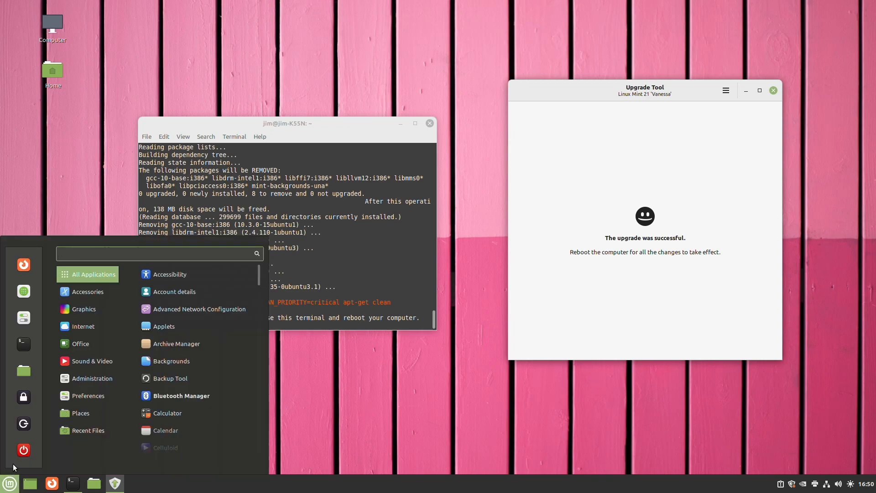
text(sys)
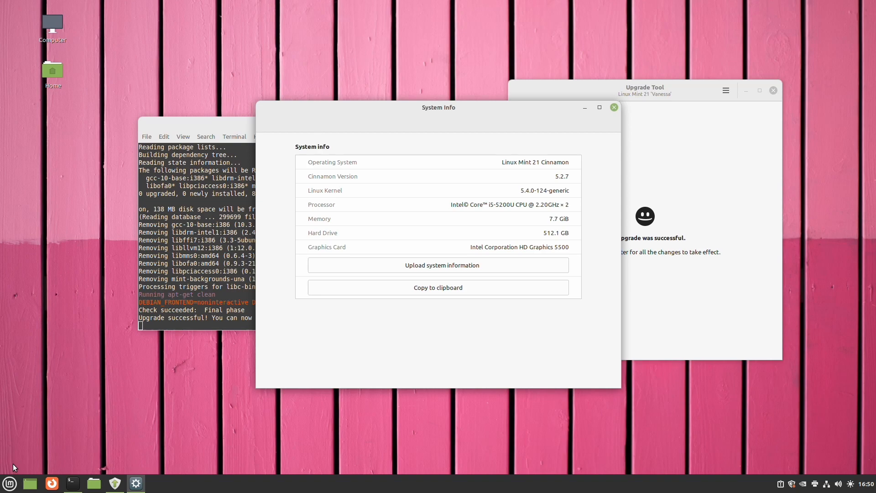
mouse_move(279, 250)
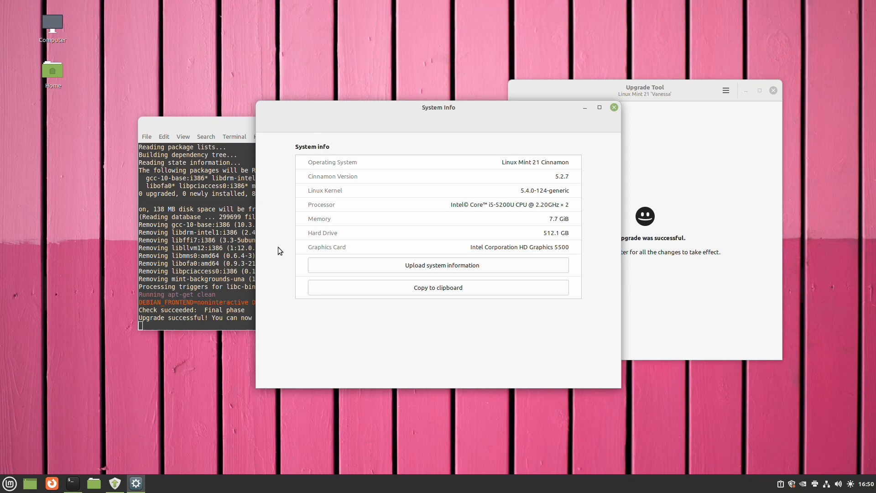
mouse_move(613, 107)
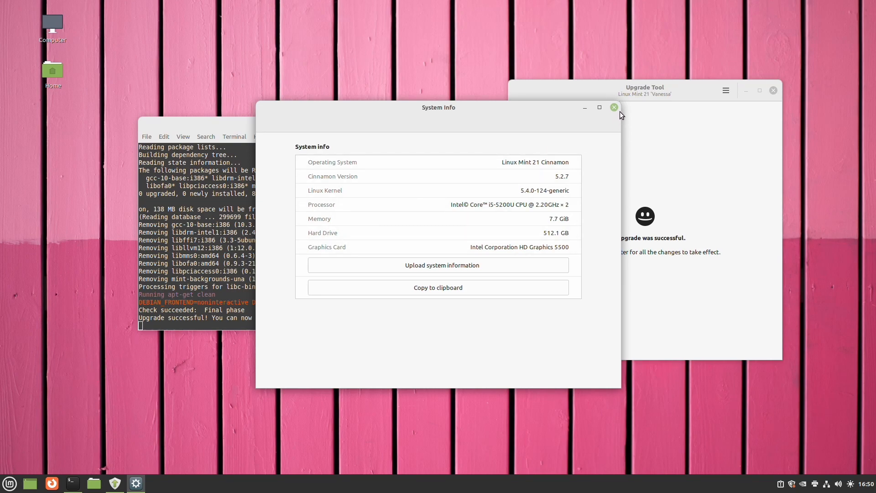
click(613, 107)
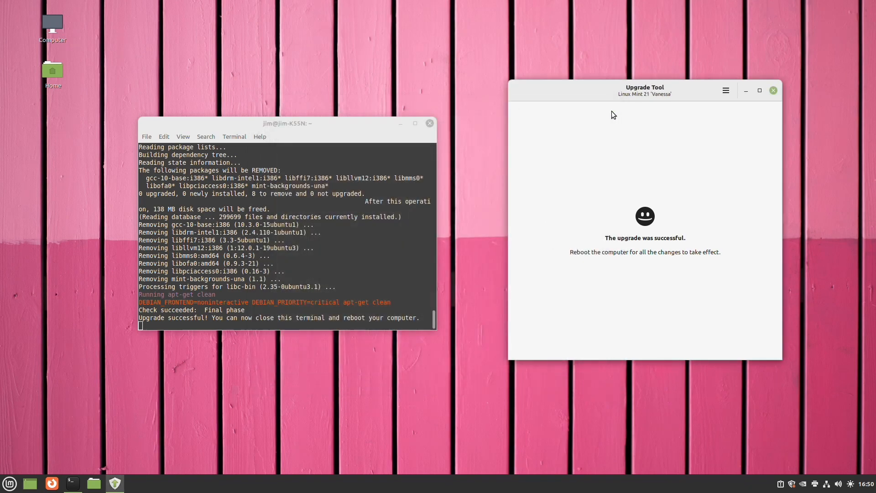
mouse_move(767, 120)
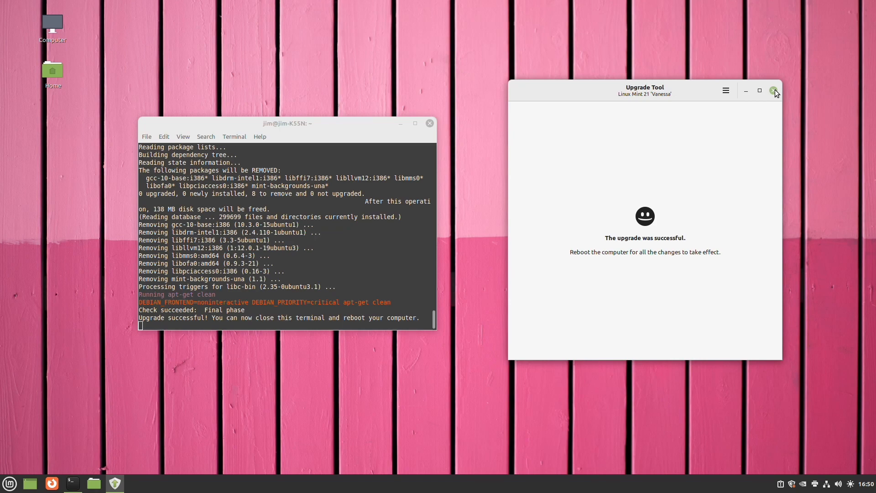
- Close the Upgrade Tool and terminal, and open the applications menu
click(776, 91)
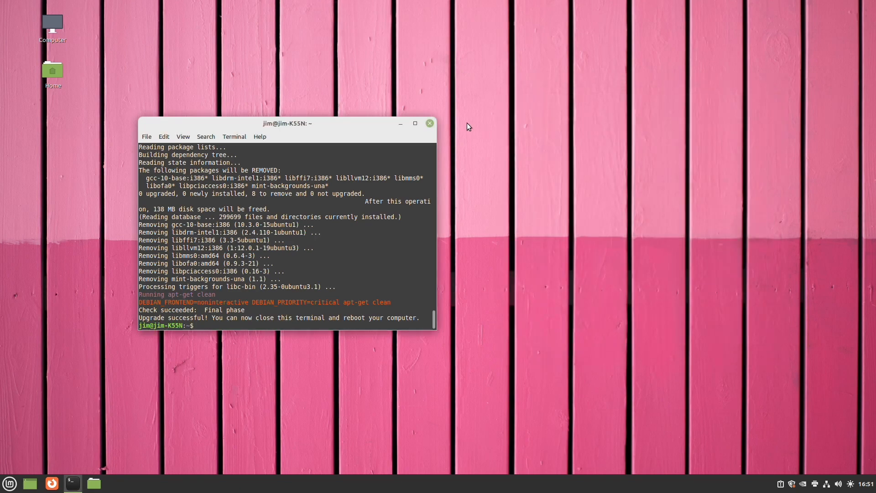
click(428, 122)
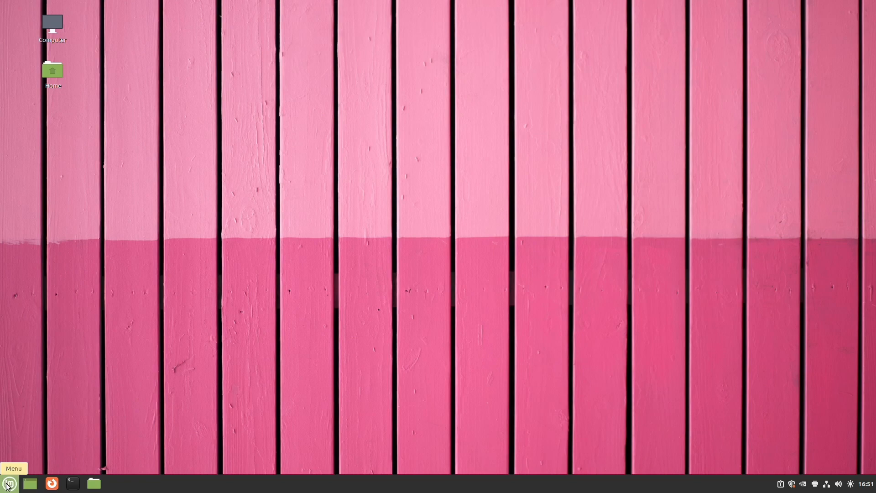
click(9, 482)
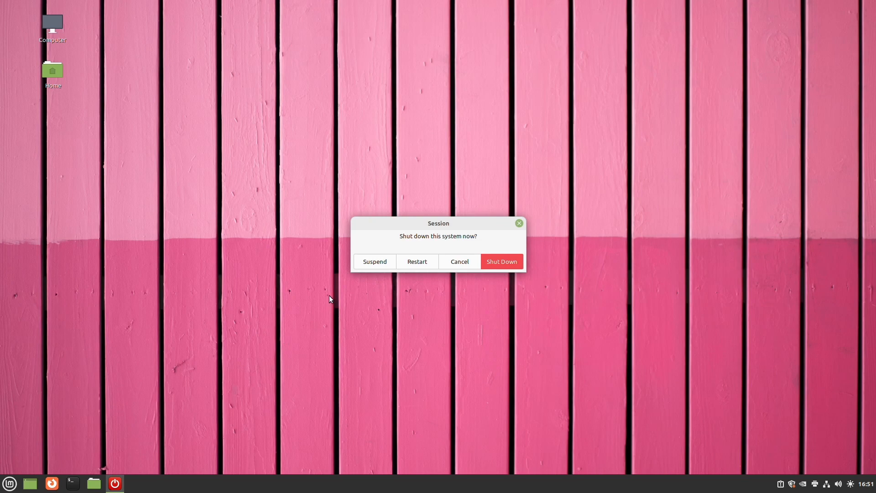
mouse_move(416, 262)
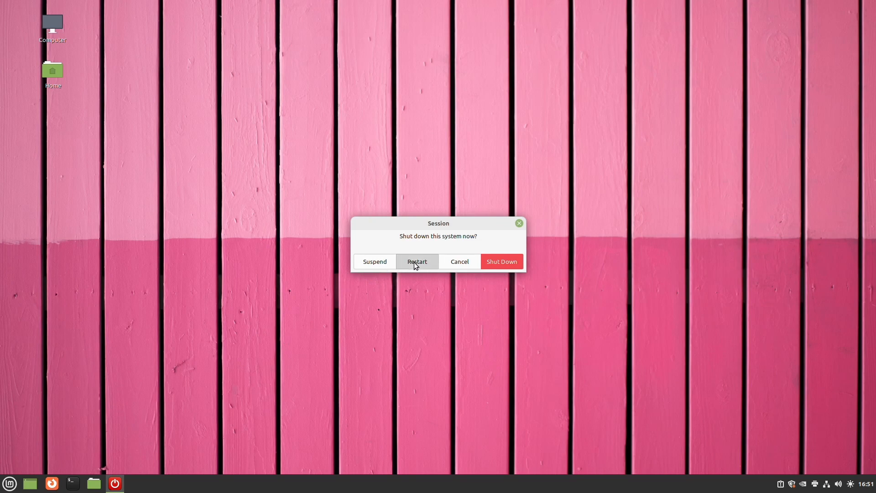